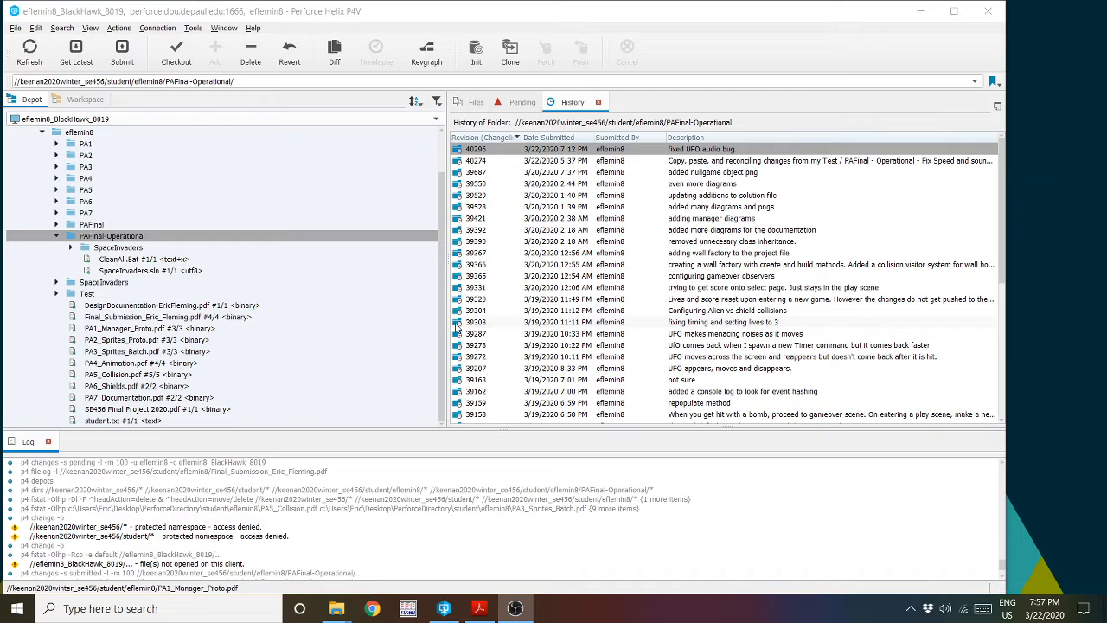
- Select SpaceInvaders.sln inside the PAFinal-Operational folder of the depot tree
click(125, 259)
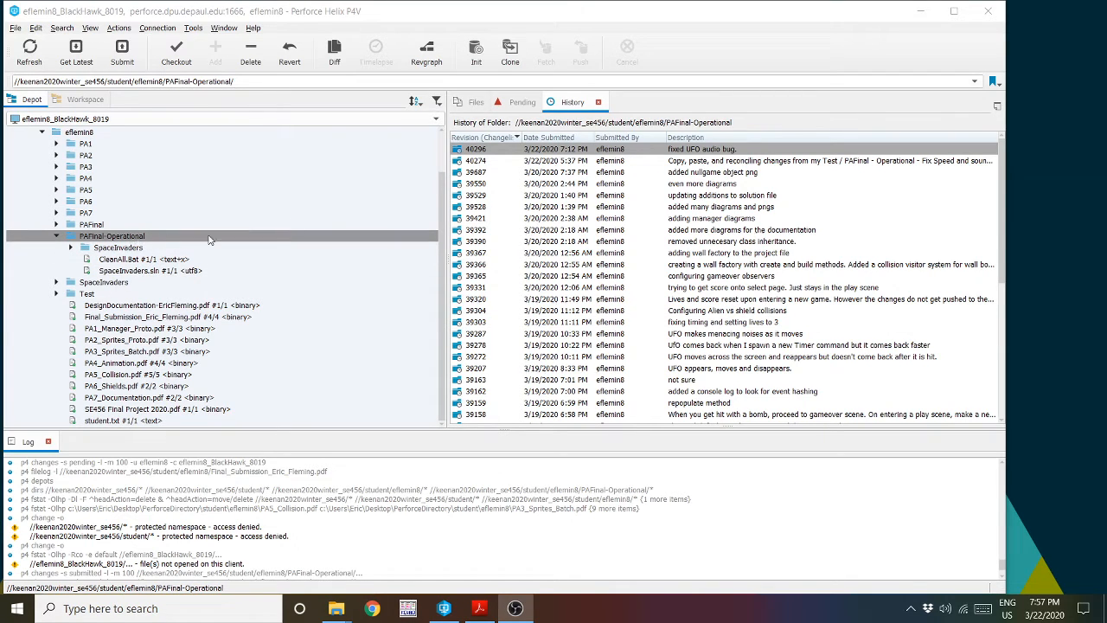
click(142, 270)
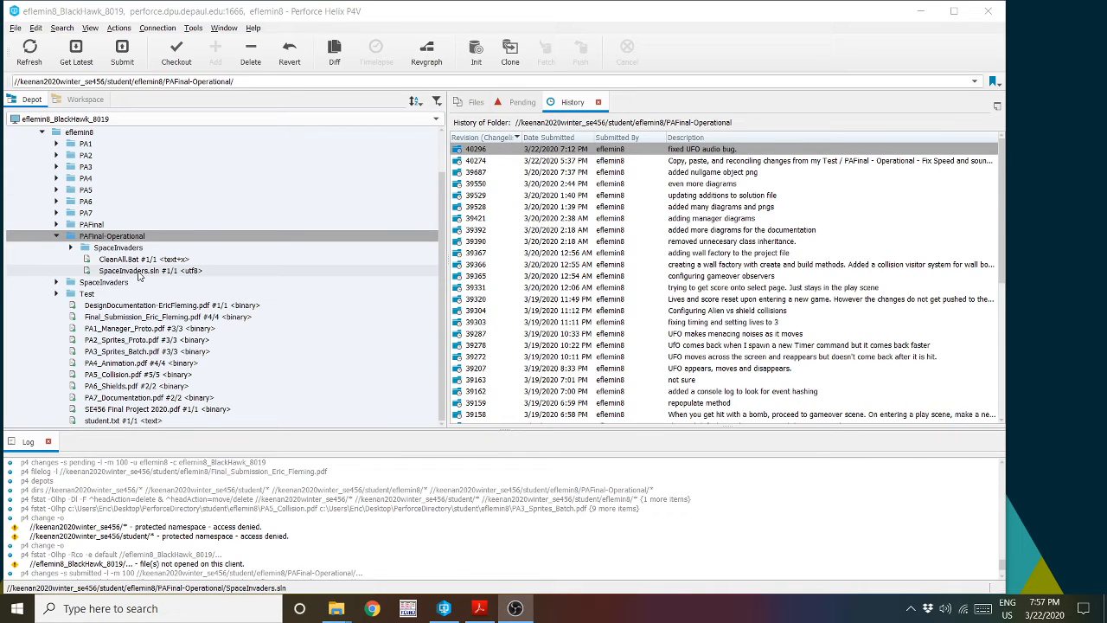
- Open the SpaceInvaders solution in Visual Studio and start a Debug build-and-run
double_click(148, 270)
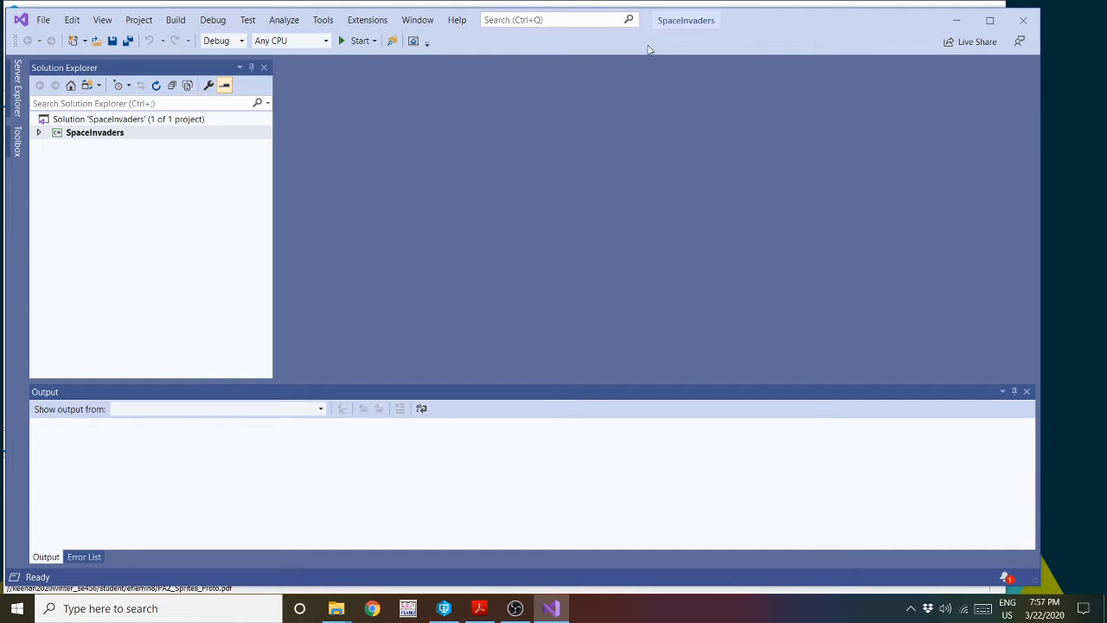
mouse_move(352, 42)
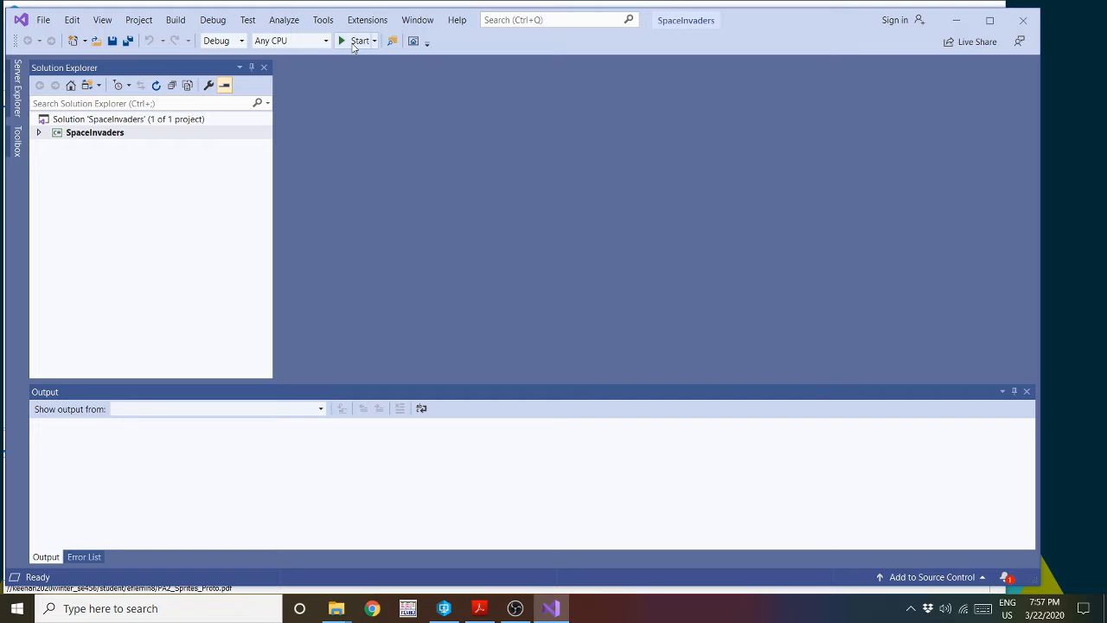
click(357, 42)
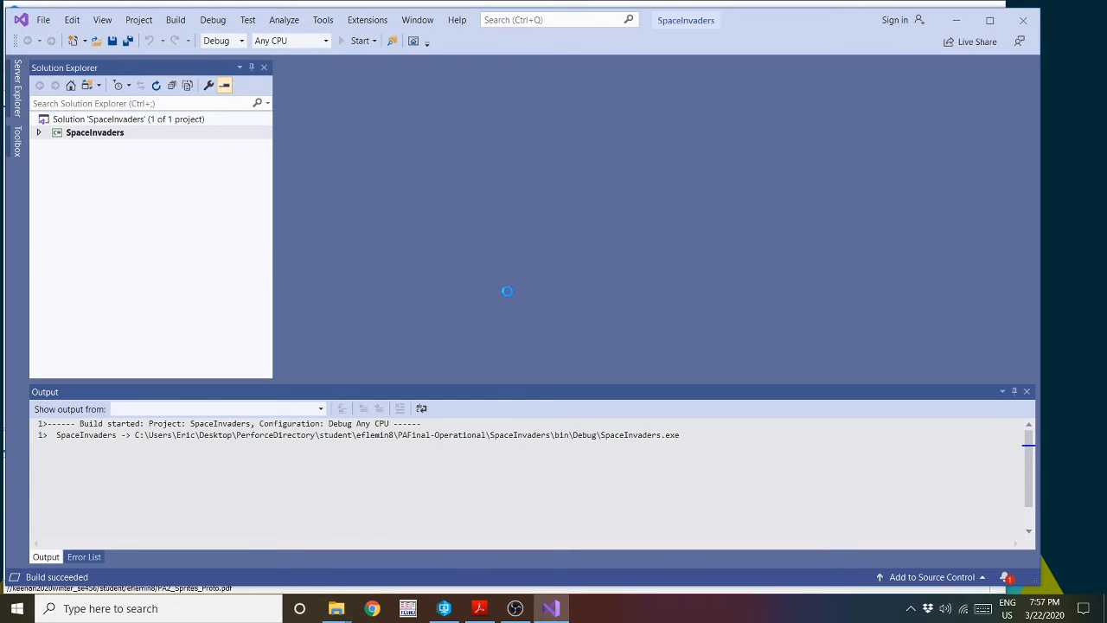